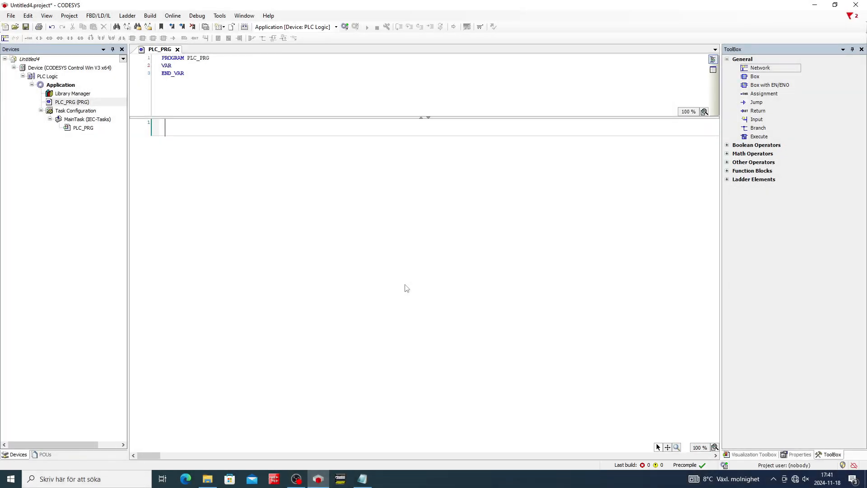
mouse_move(184, 166)
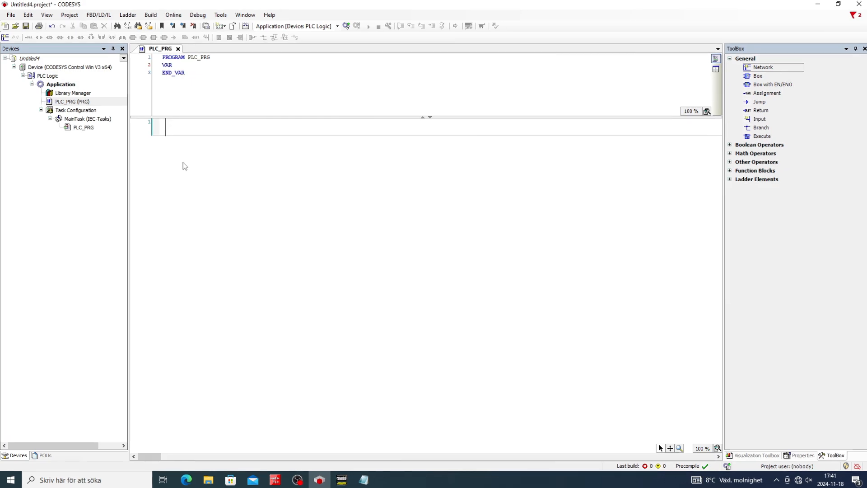
Add a new POU function block named Motor_Block in Ladder Logic Diagram under Application
click(61, 84)
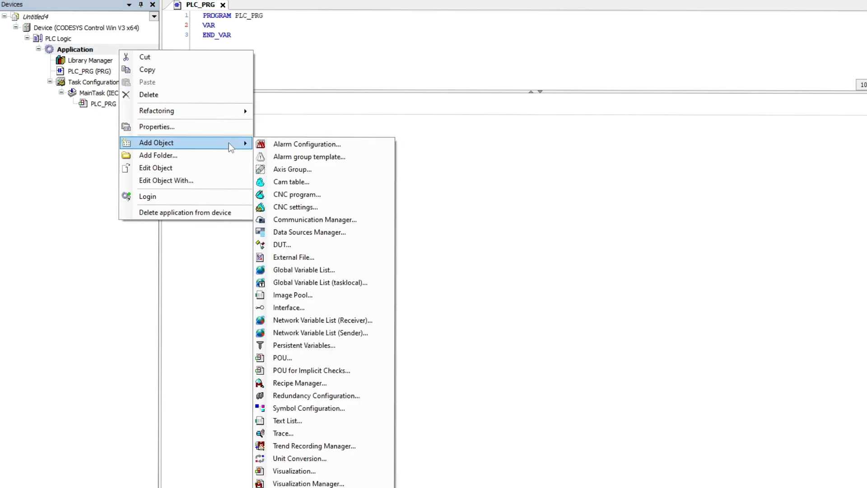
mouse_move(292, 258)
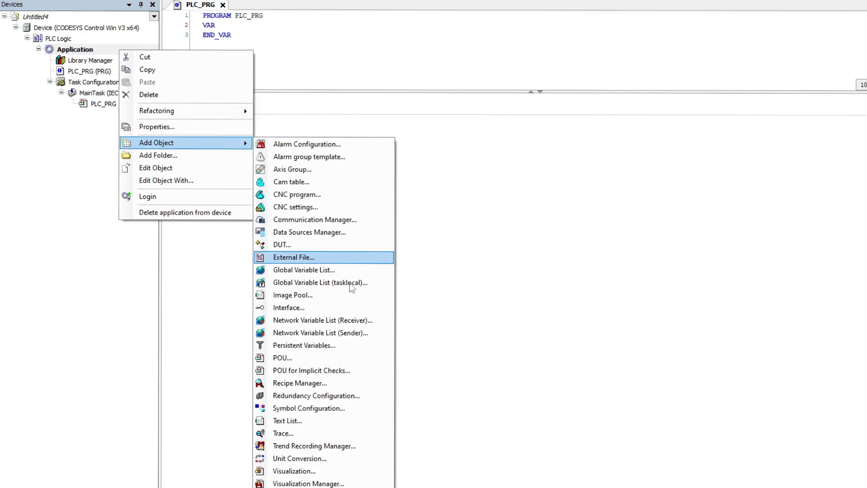
click(282, 358)
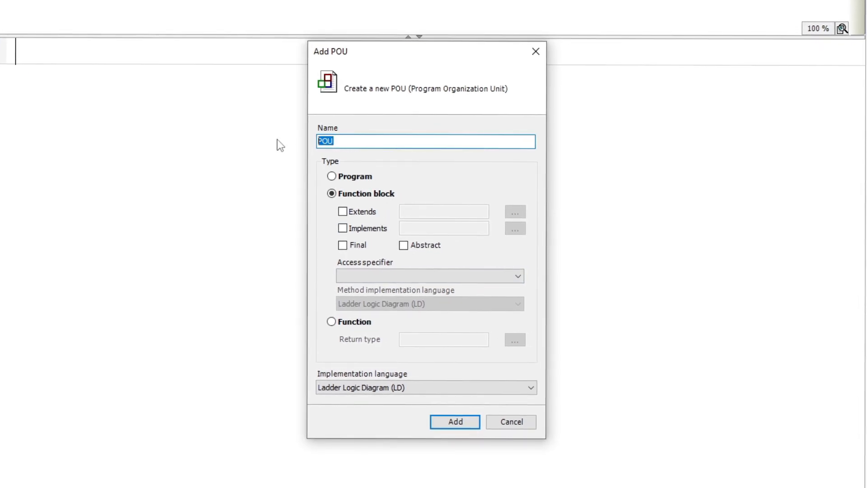
text(Motor_Block)
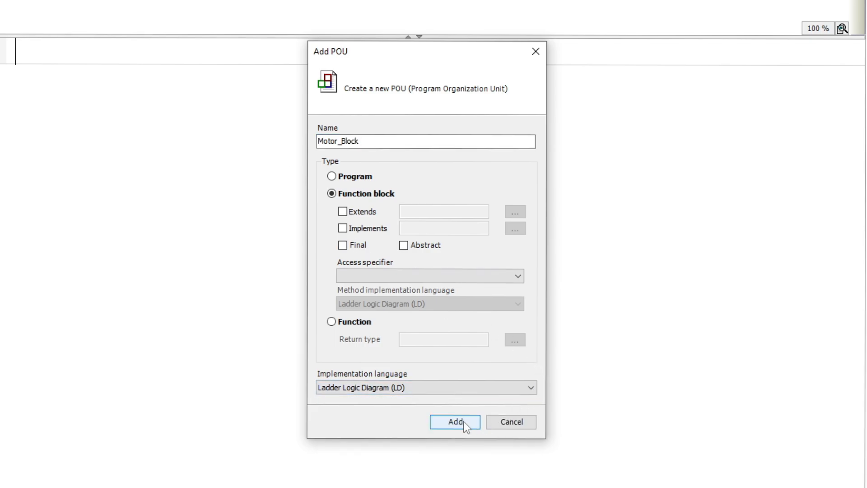
Create Motor_Block and declare Start, Stop: BOOL and PT: TIME inputs, Motor: BOOL output, ET: TIME local
click(455, 422)
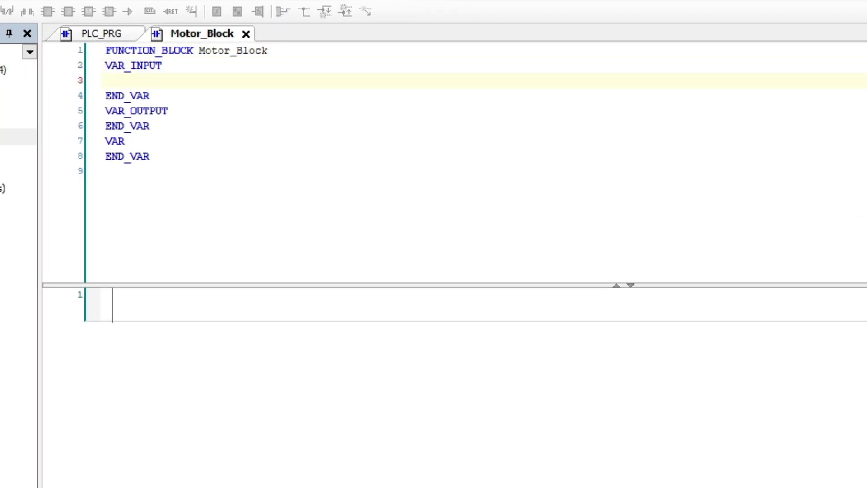
text(Start: BOOL;)
text(Stop: BOOL;)
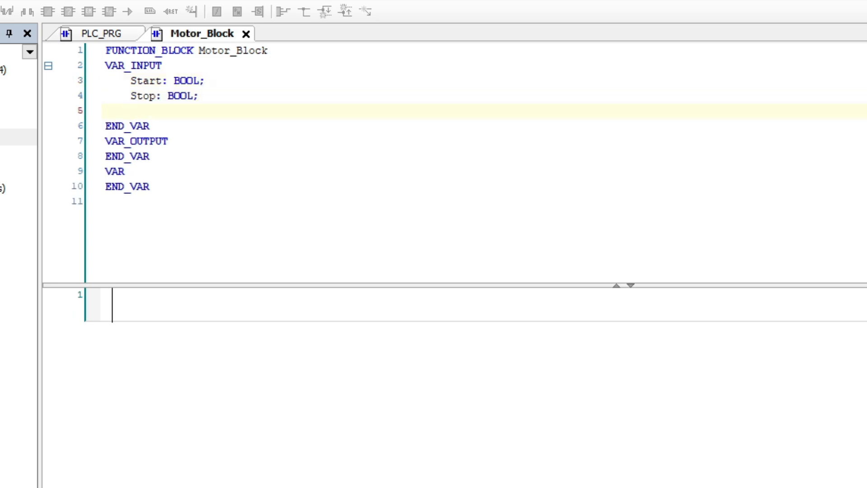
text(PT: TIME;)
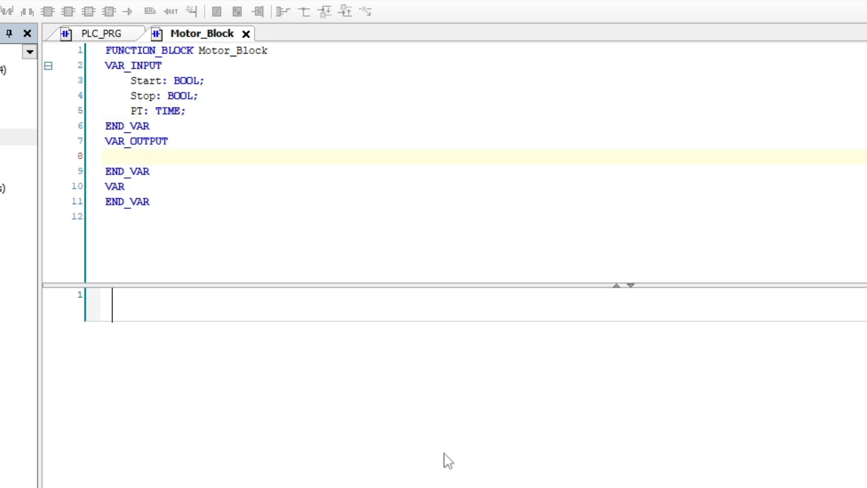
text(Motor: BOOL;)
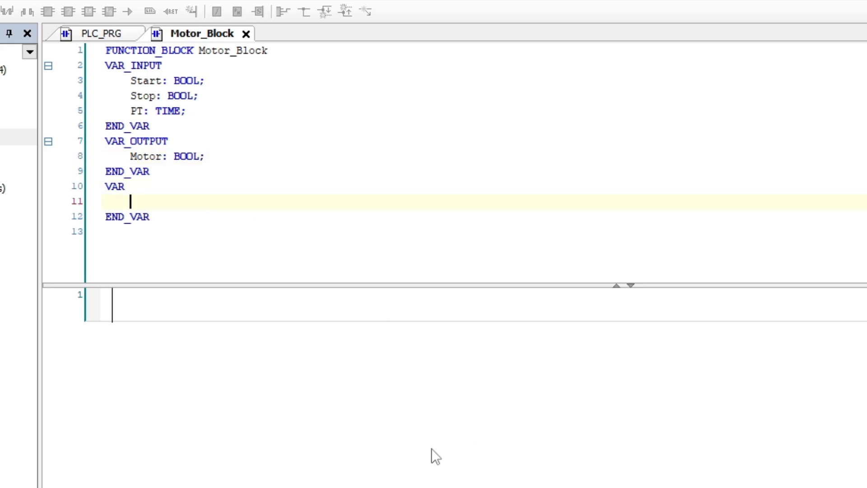
text(ET:)
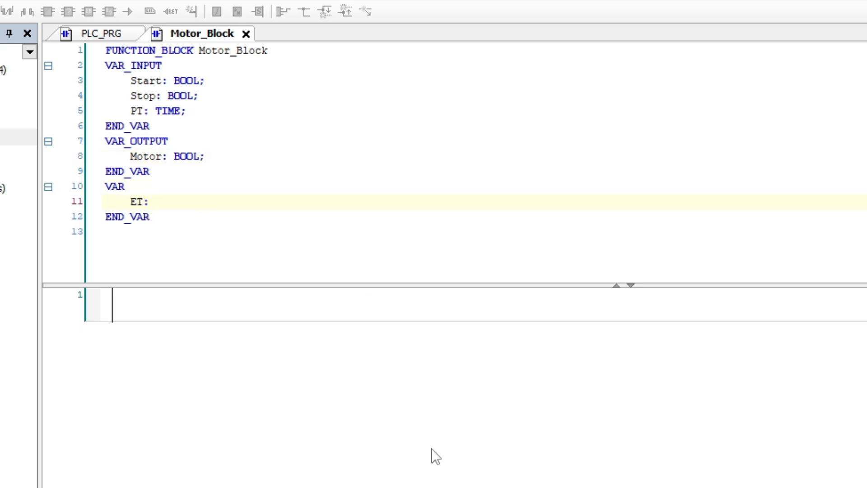
text(TIME;)
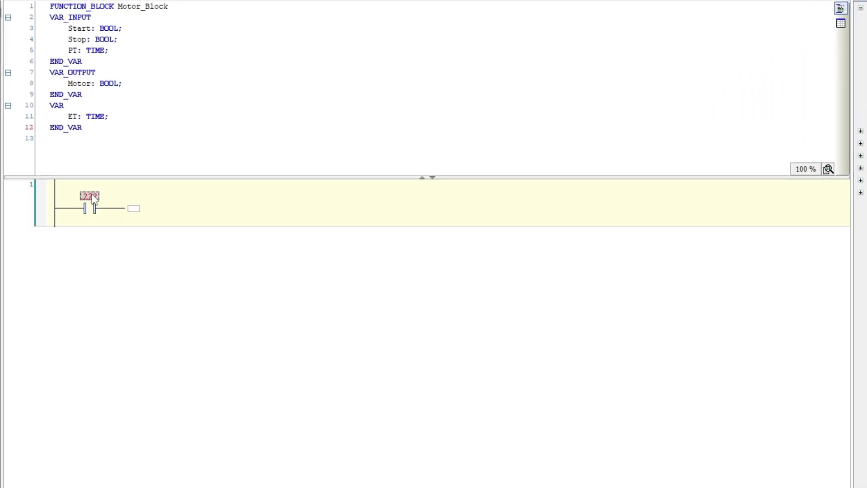
Assign Start to the first contact and Stop to the negated second contact
click(110, 196)
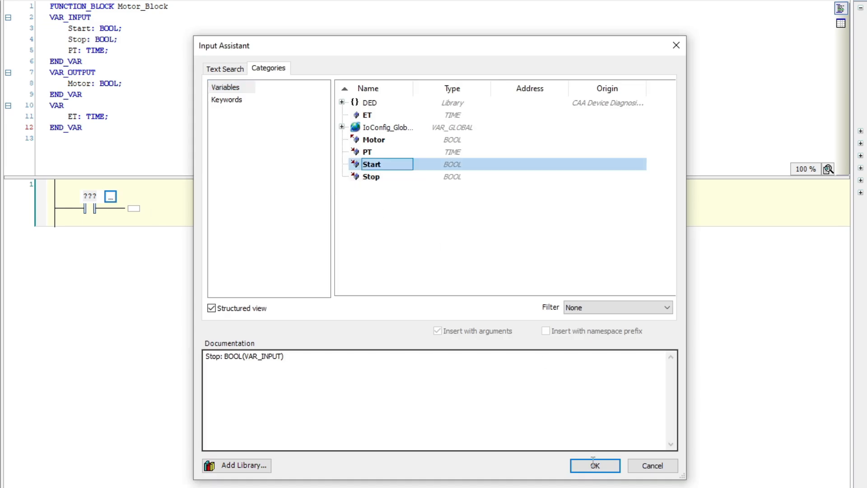
click(593, 465)
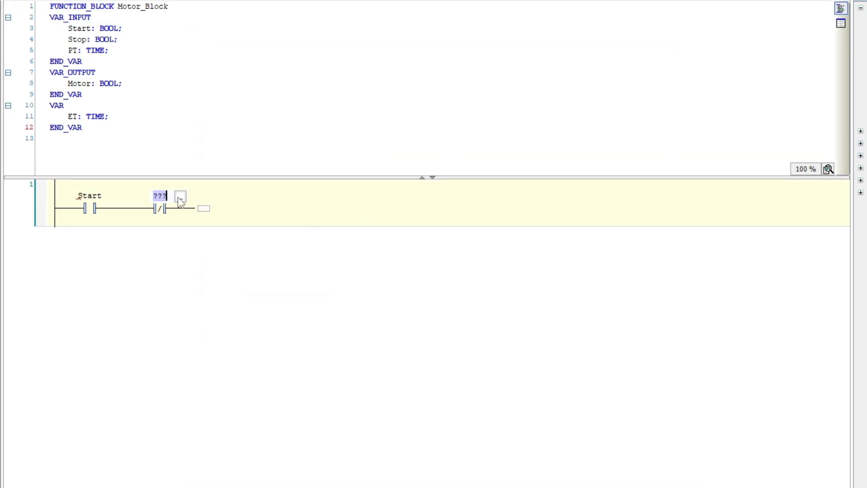
text(Stop)
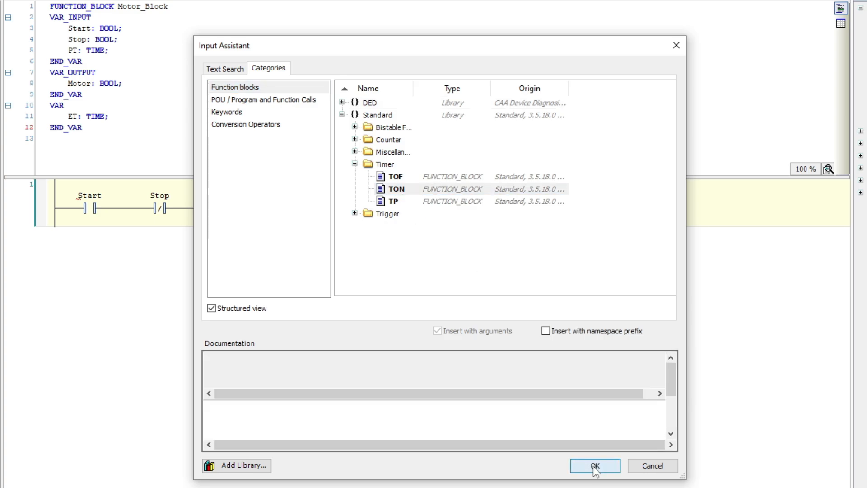
Insert timer TON_0 with PT and ET connected, driving a Motor output coil
click(594, 466)
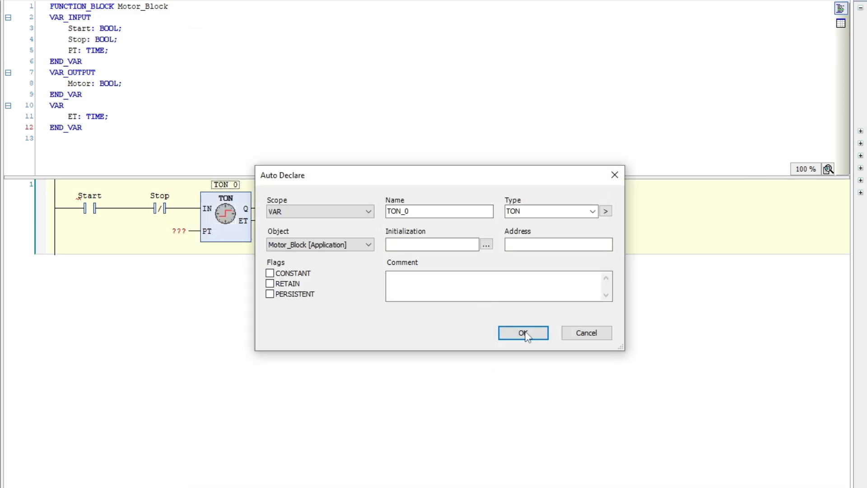
click(523, 332)
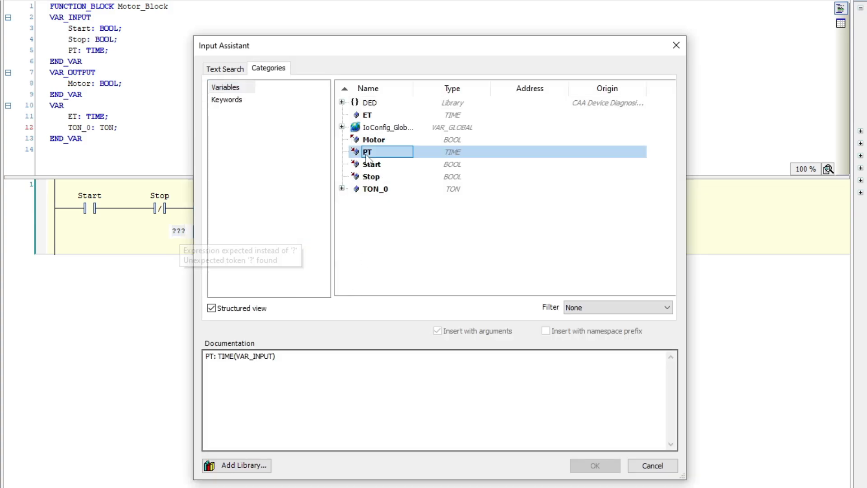
click(594, 465)
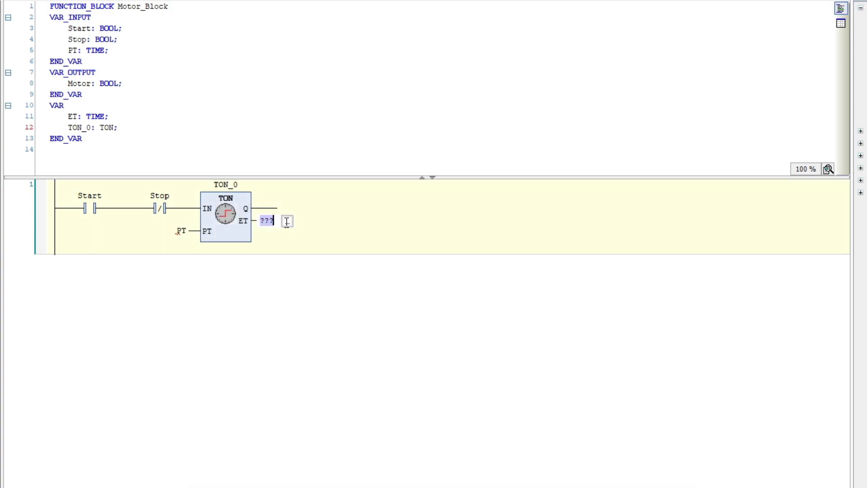
text(ET)
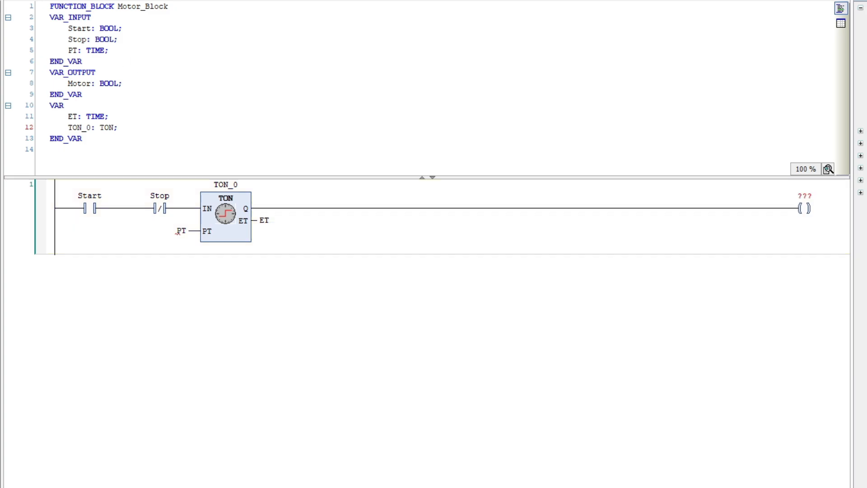
click(825, 196)
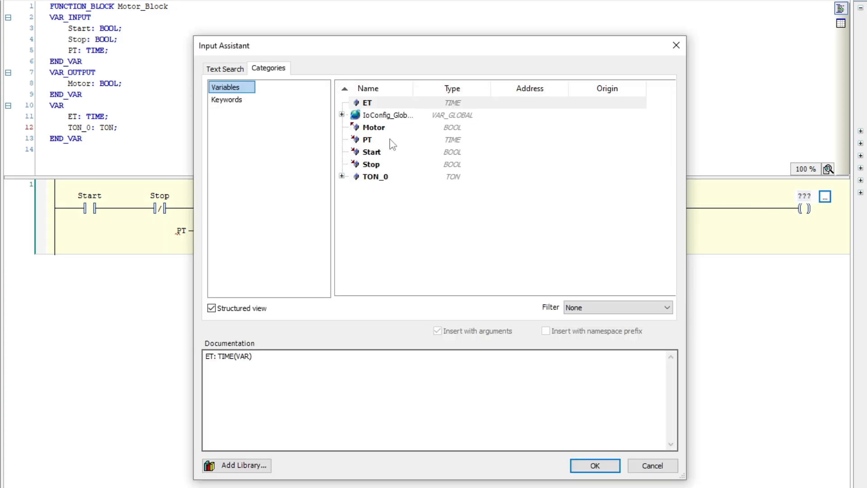
click(594, 465)
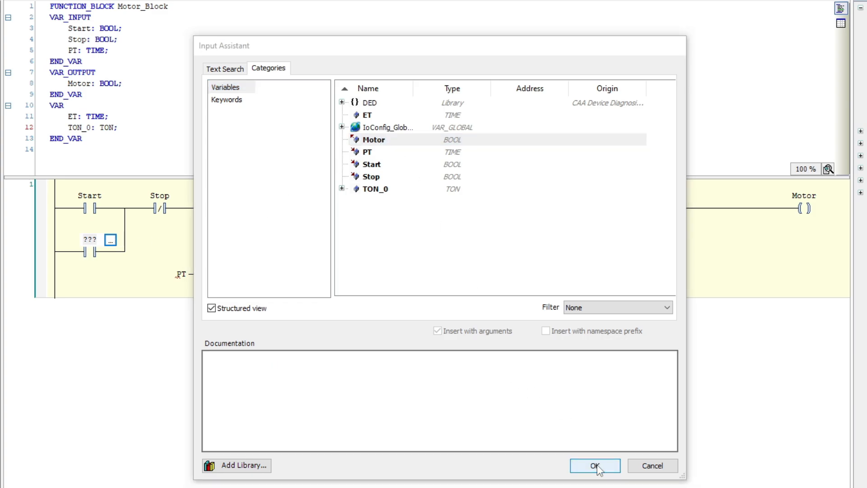
Assign Motor to the parallel holding contact of the rung
click(594, 465)
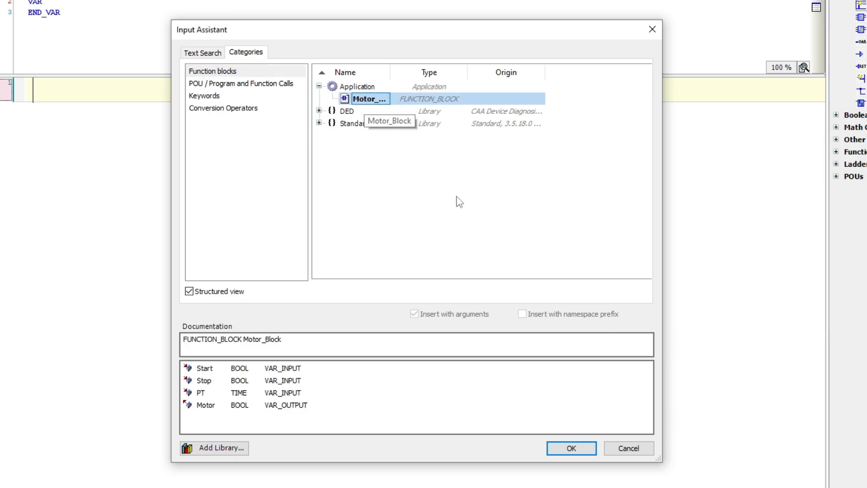
Insert Motor_Block into the PLC_PRG rung and auto-declare instance Motor_Block_0
click(571, 448)
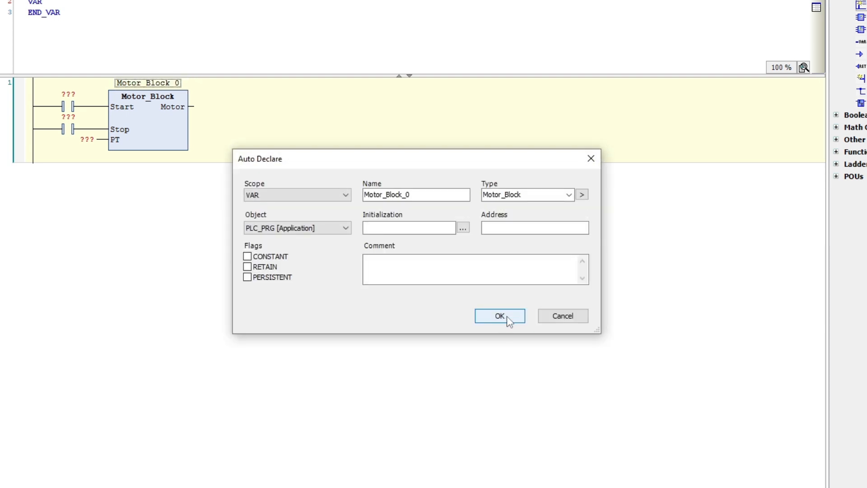
click(498, 315)
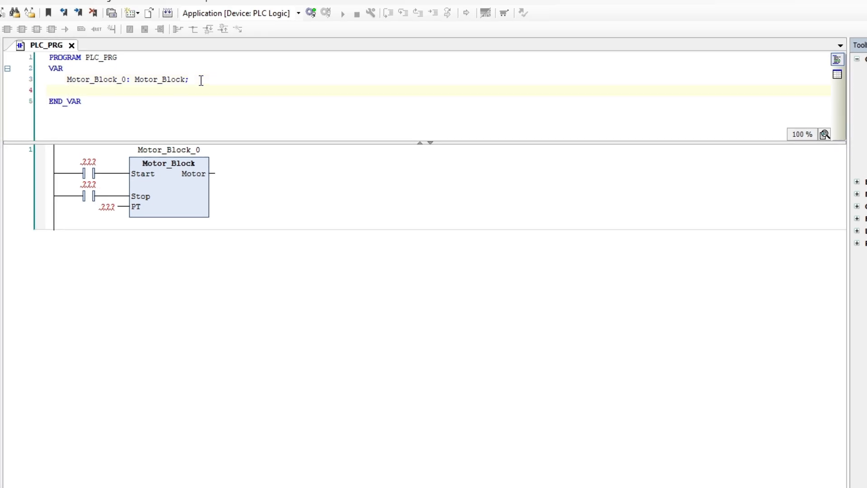
Declare Start_Button_0, Stop_Button_0: BOOL, Preset_Time_0: TIME and Motor_0: BOOL in PLC_PRG
text(S)
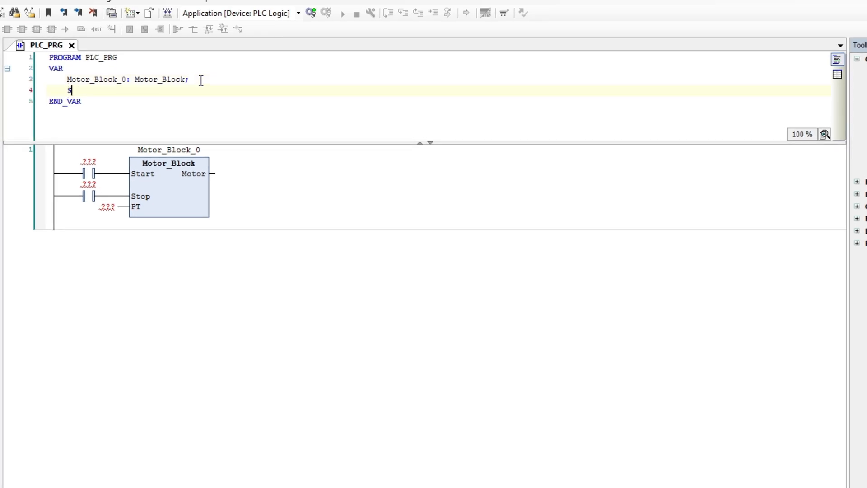
text(tart_Button_0)
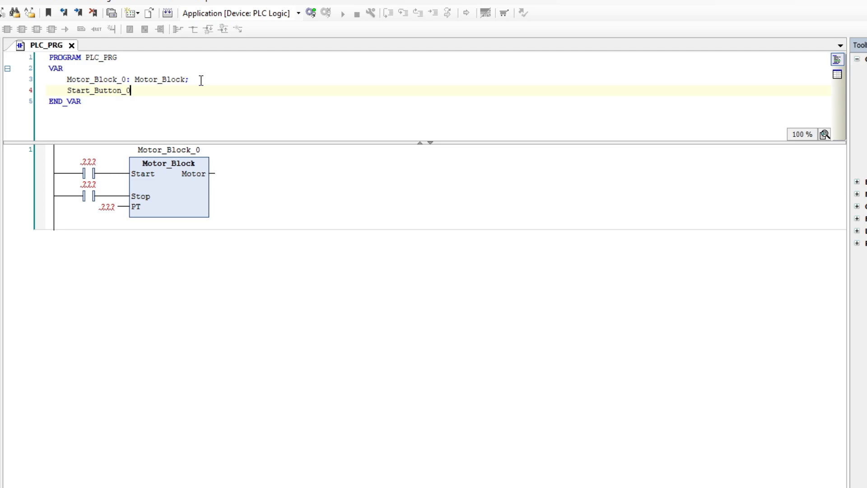
text(: BOOL;)
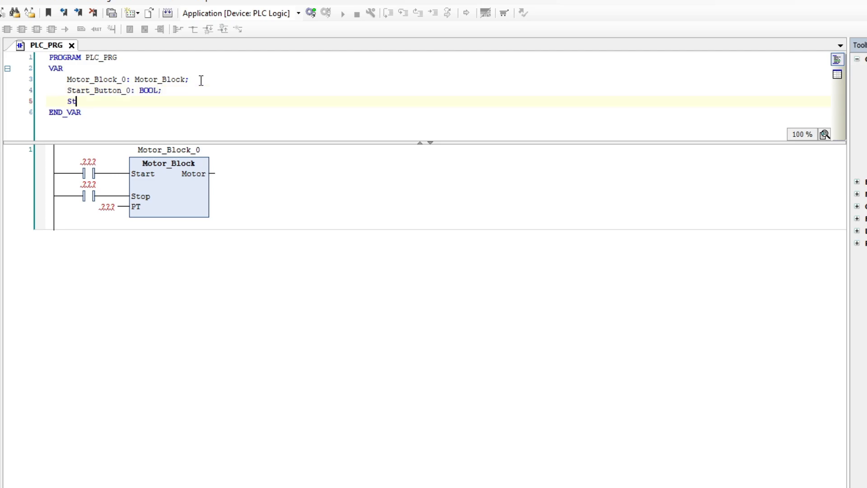
text(op_Button_0: BOOL;)
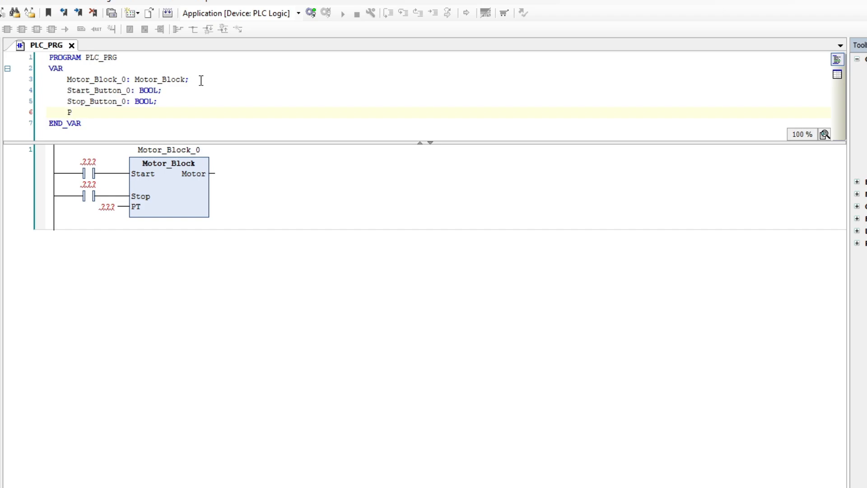
text(reset_Time)
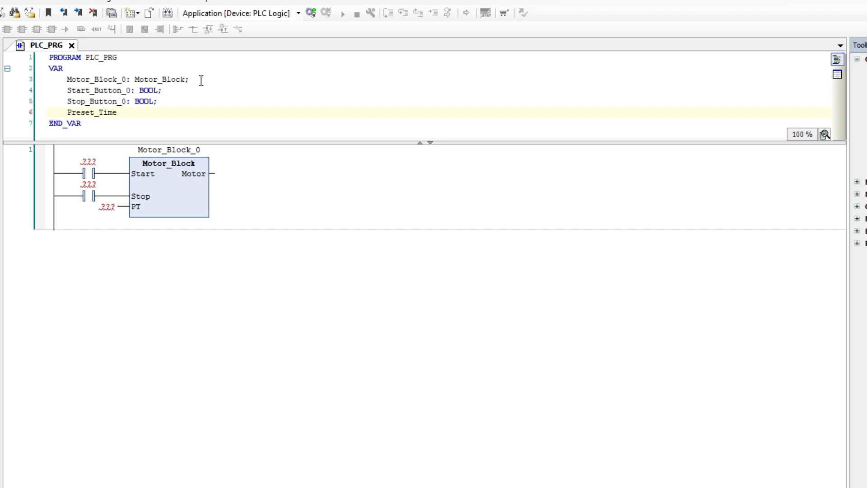
text(_0: TIME;)
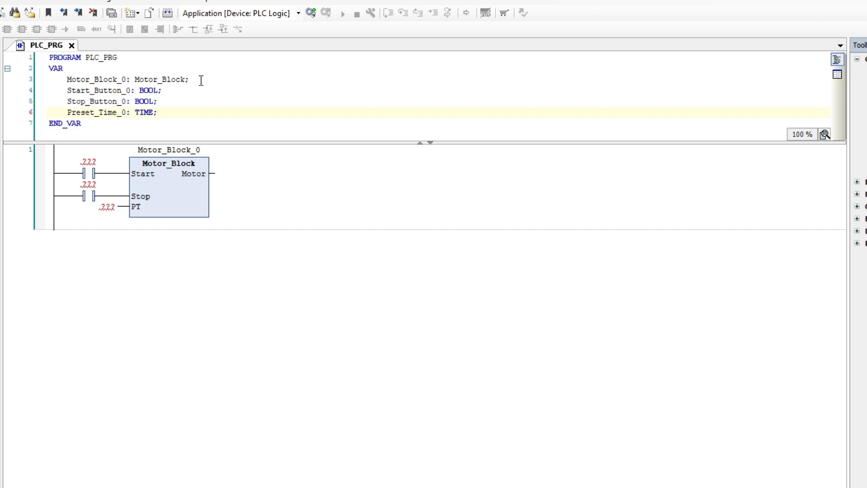
text(Motor_)
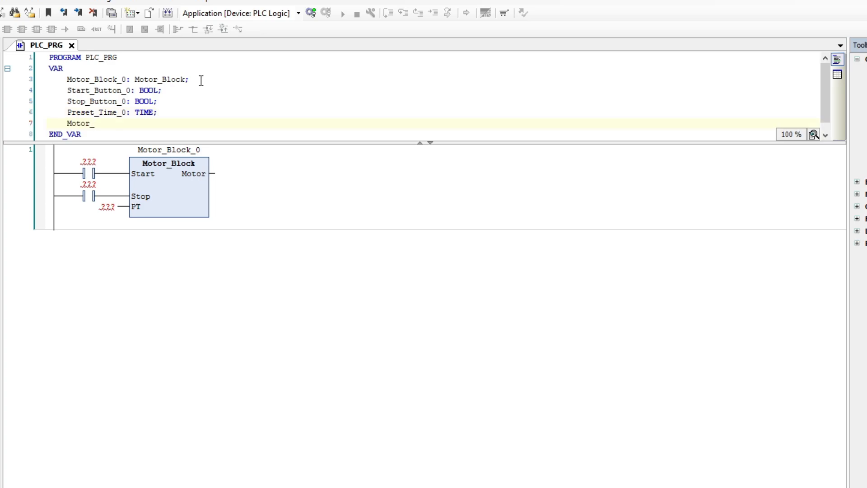
text(0: BOOL;)
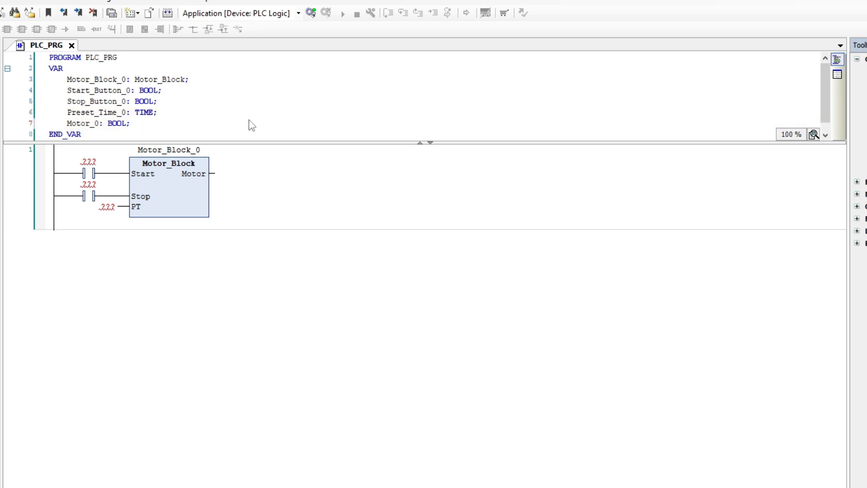
mouse_move(91, 169)
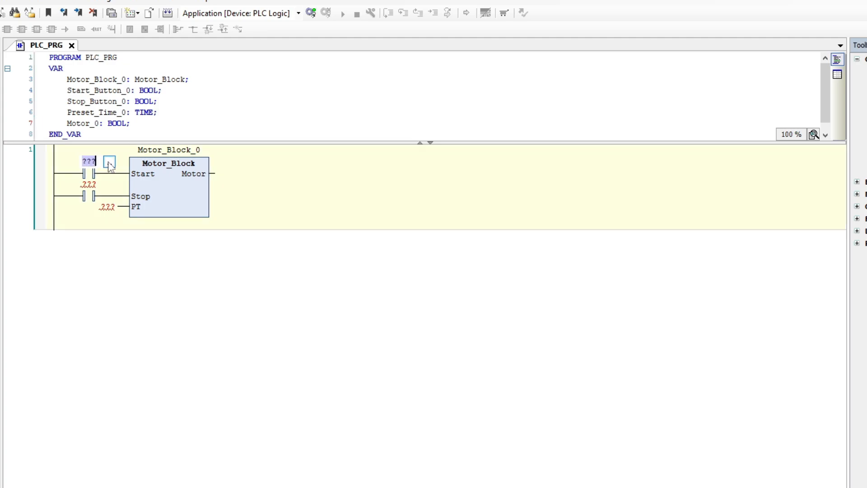
Assign Start_Button_0 and Stop_Button_0 to the contacts and Preset_Time_0 to the PT input
click(109, 162)
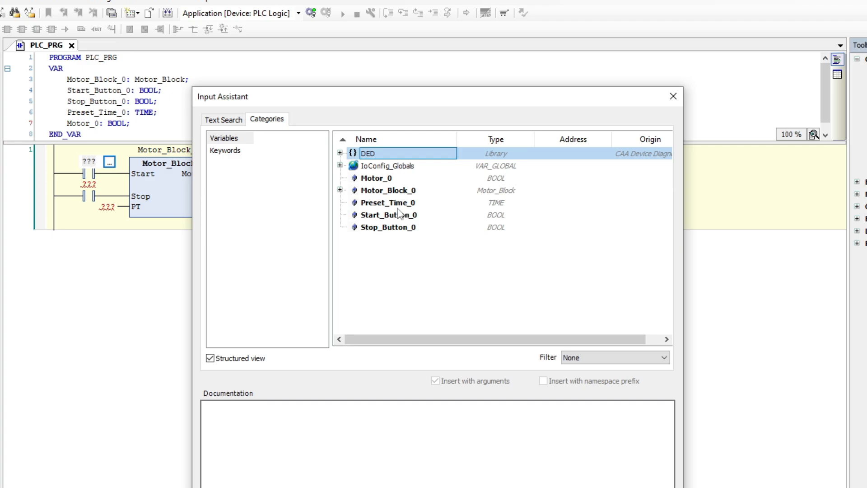
click(389, 215)
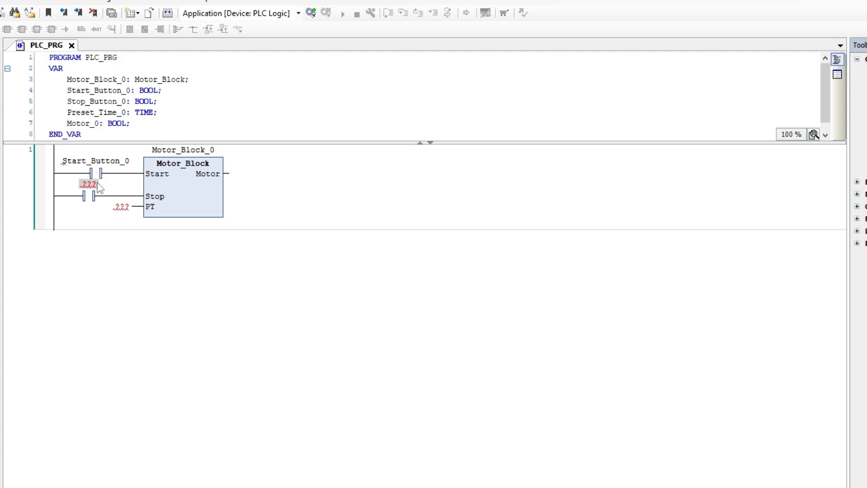
click(109, 185)
text(Stop_Button_0)
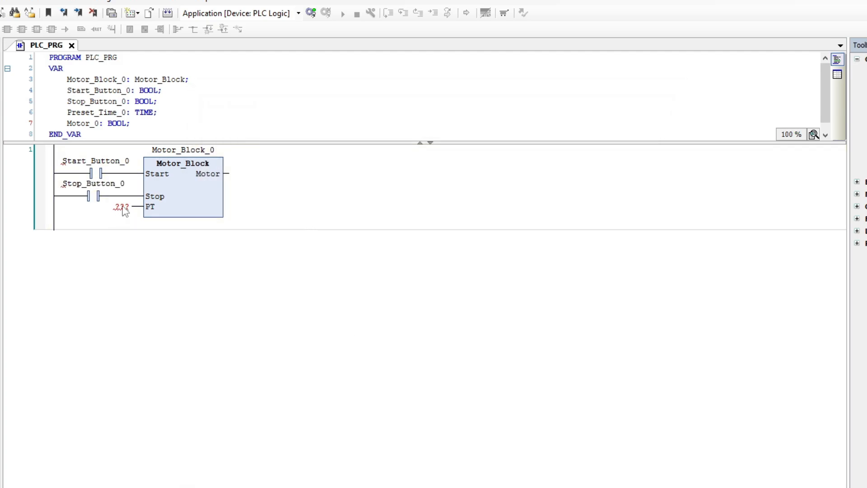
click(142, 205)
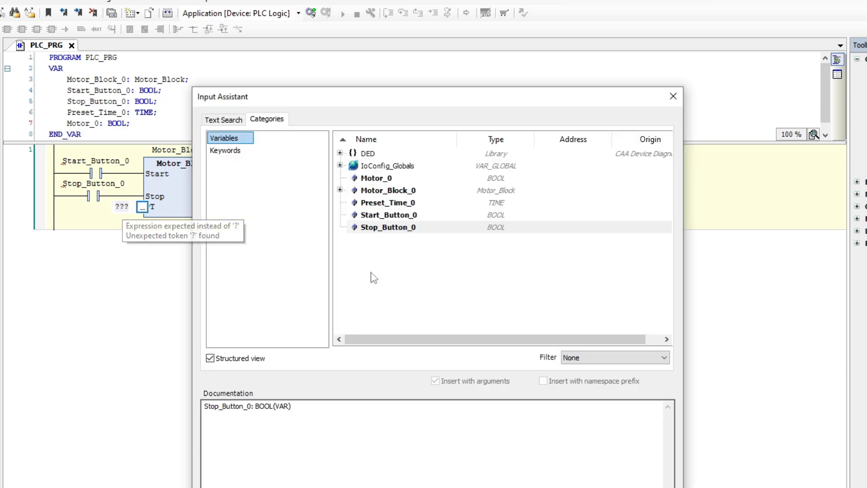
click(387, 202)
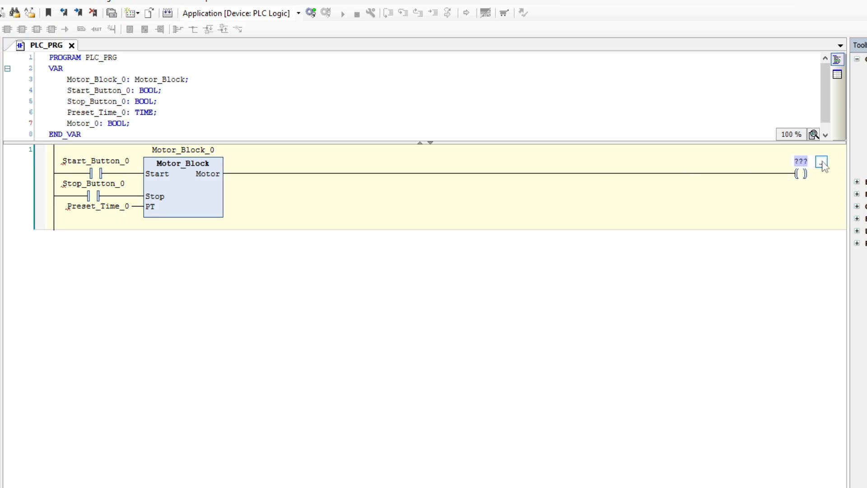
Wire a Motor_0 coil to the block's Motor output
click(821, 161)
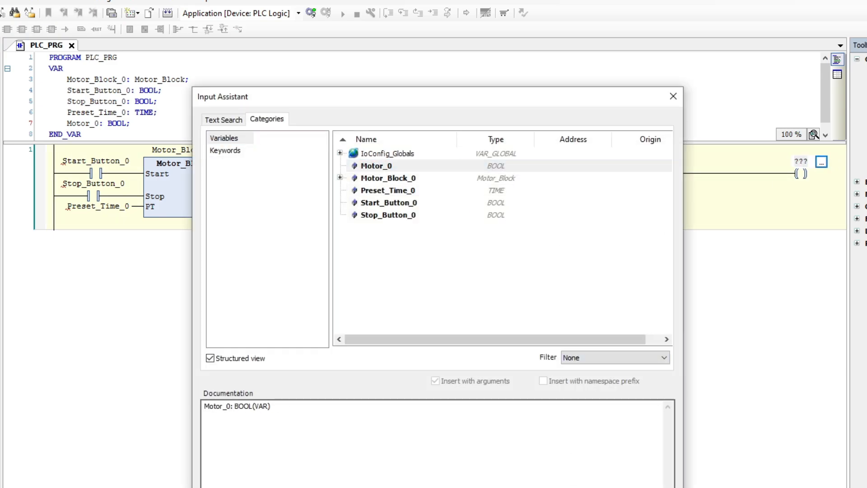
double_click(375, 166)
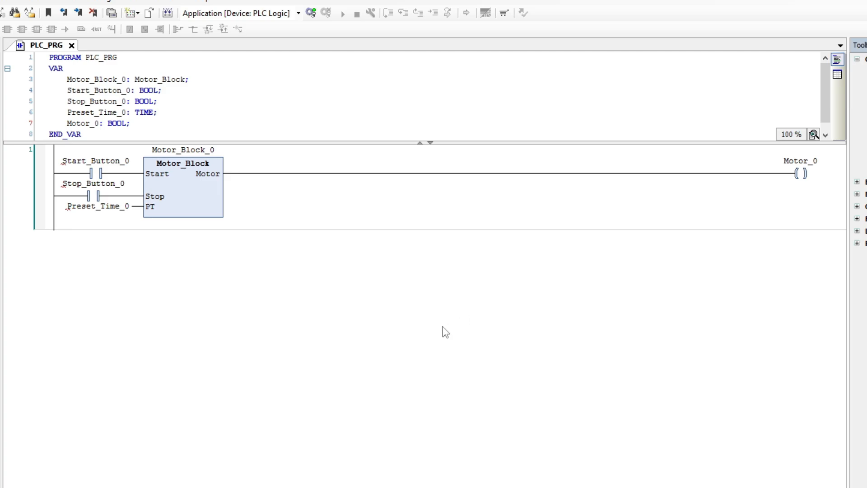
mouse_move(417, 294)
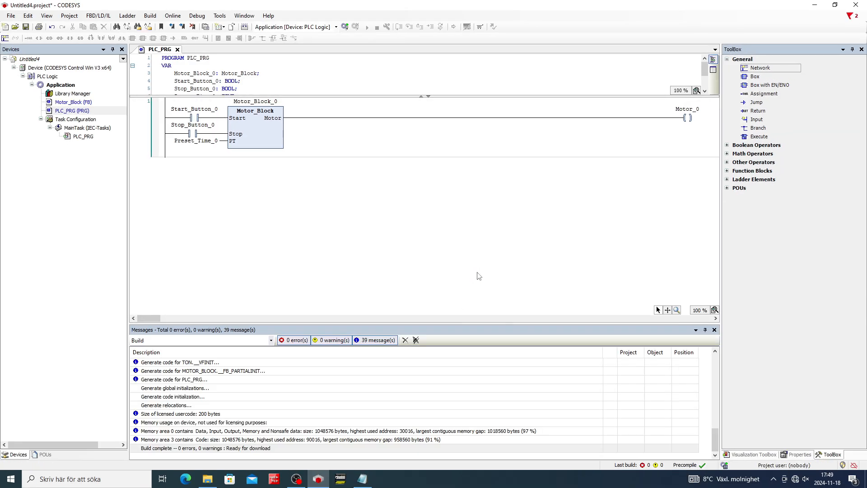
mouse_move(478, 270)
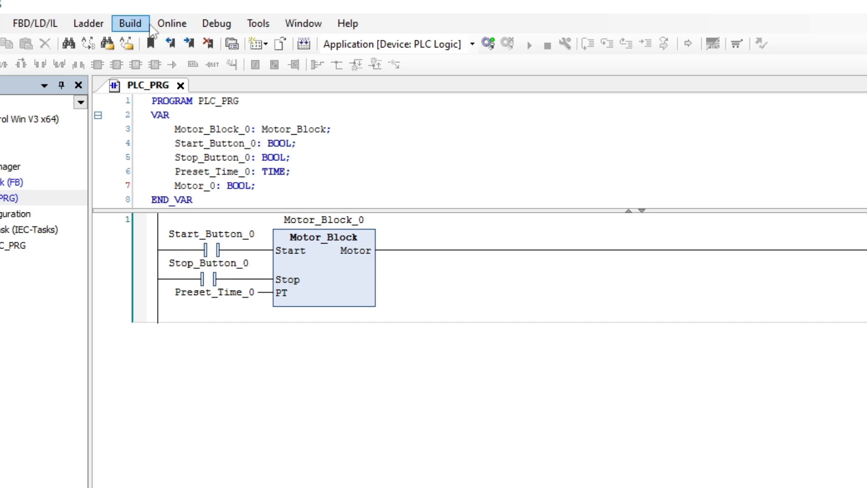
Enable simulation mode, log in downloading the latest code, and start the application running
click(172, 23)
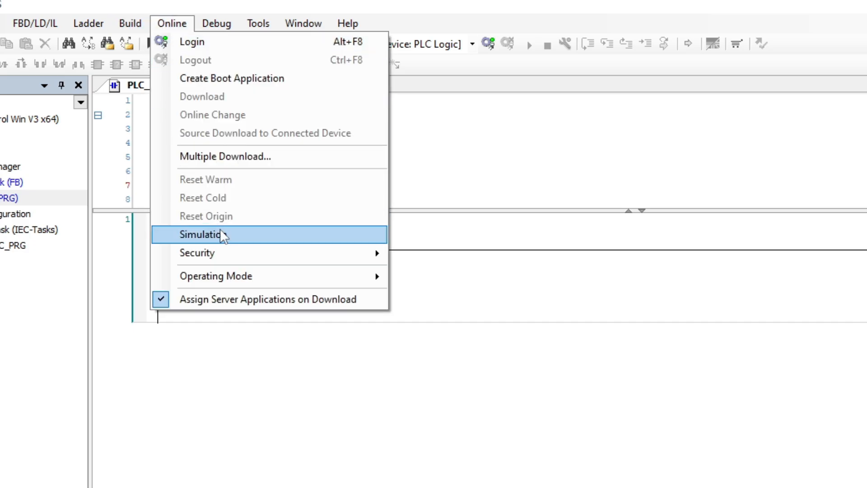
click(203, 233)
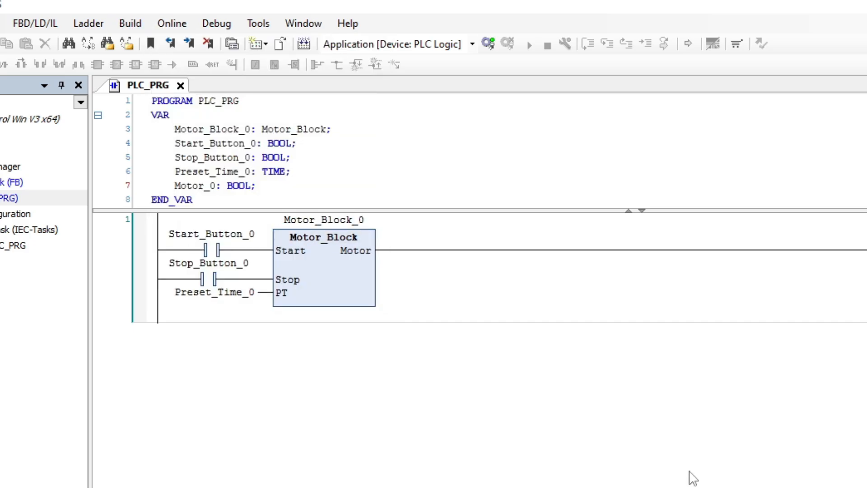
click(488, 44)
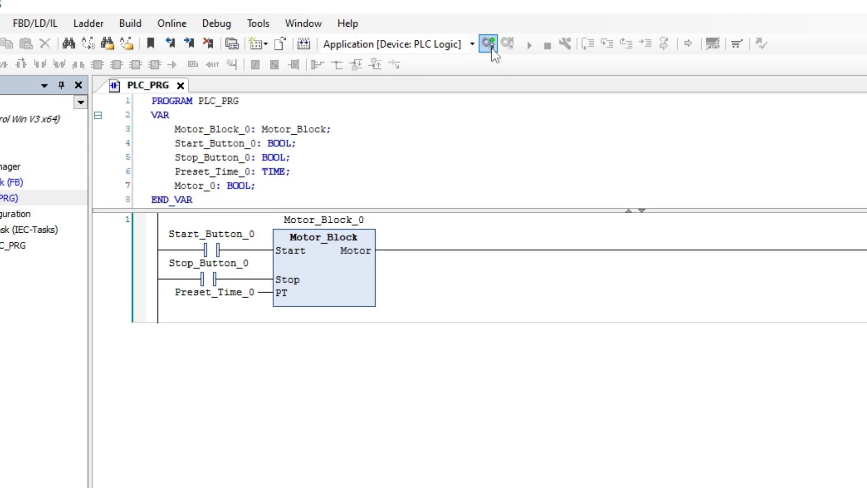
click(488, 44)
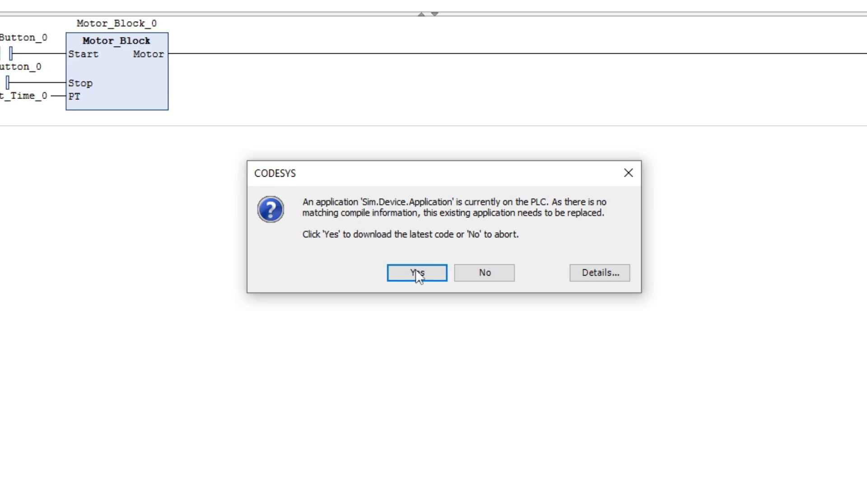
click(417, 272)
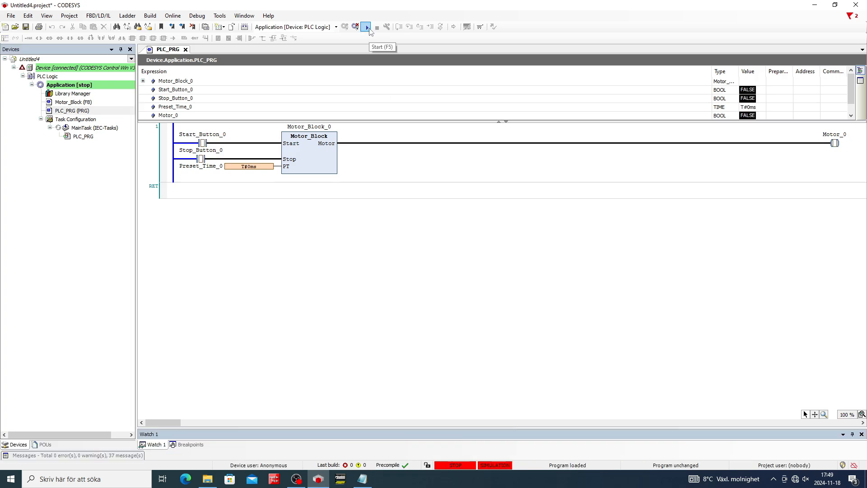
click(366, 26)
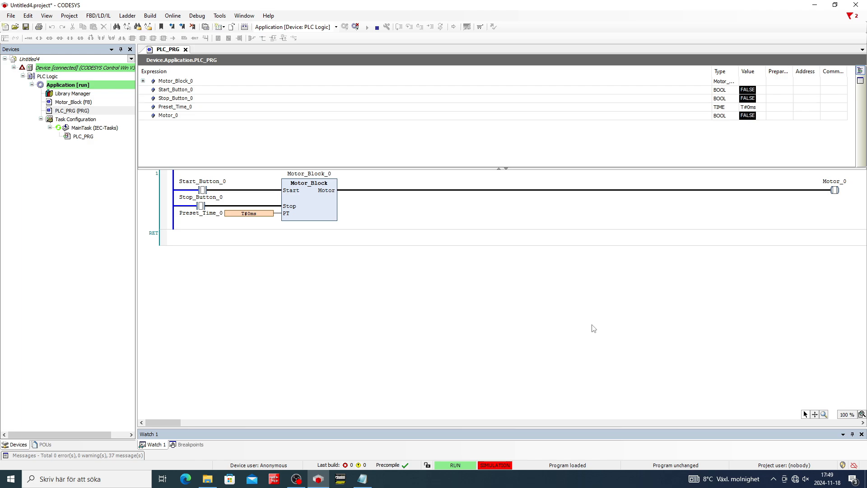
mouse_move(442, 304)
text(T#5S)
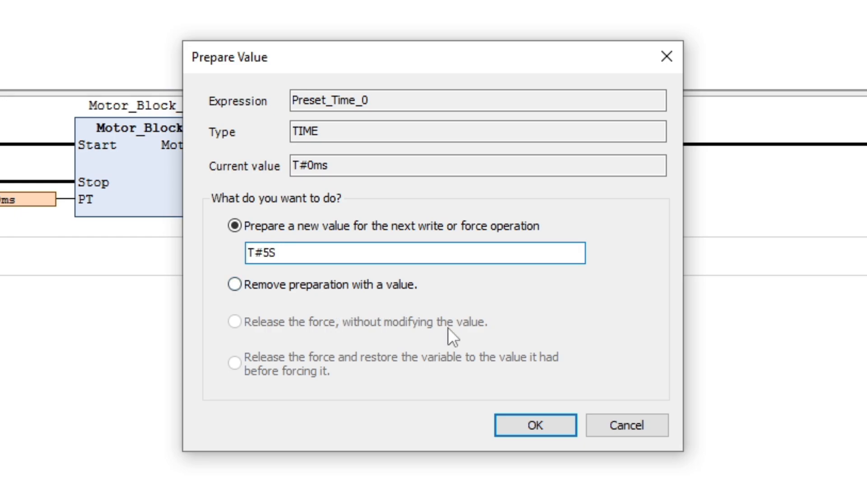
Write T#5s to Preset_Time_0, pulse Start_Button_0 and confirm Motor_0 stays TRUE
click(534, 426)
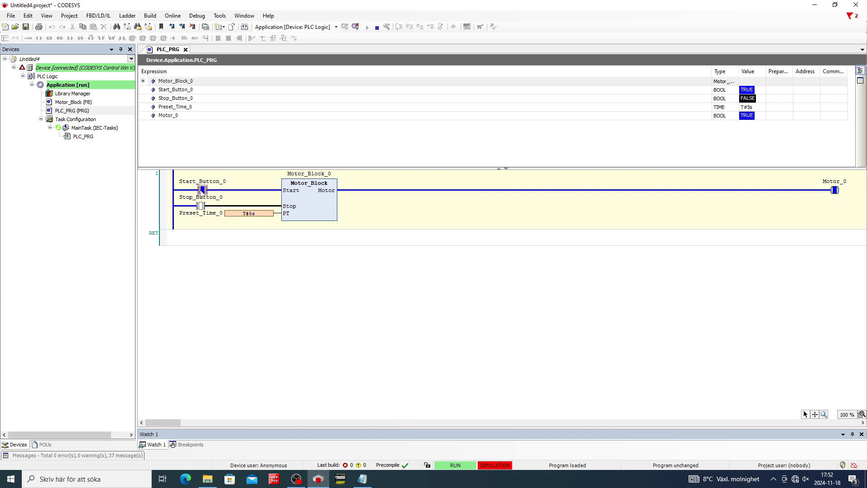
mouse_move(201, 194)
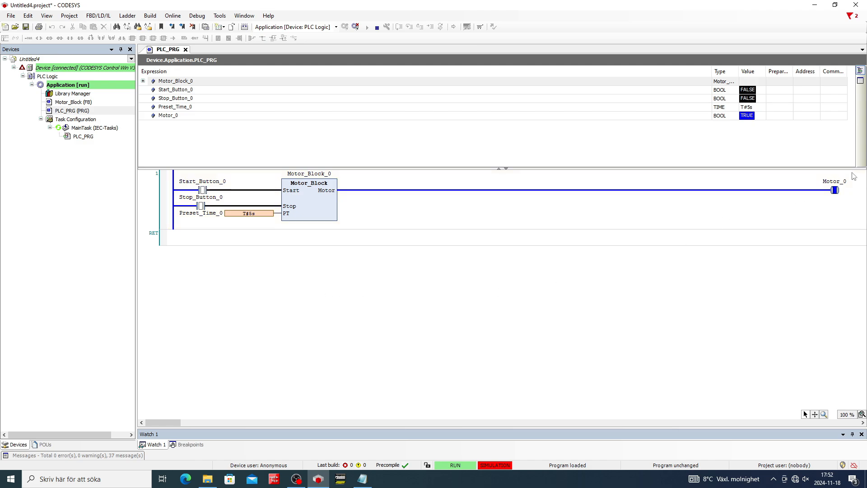
mouse_move(418, 307)
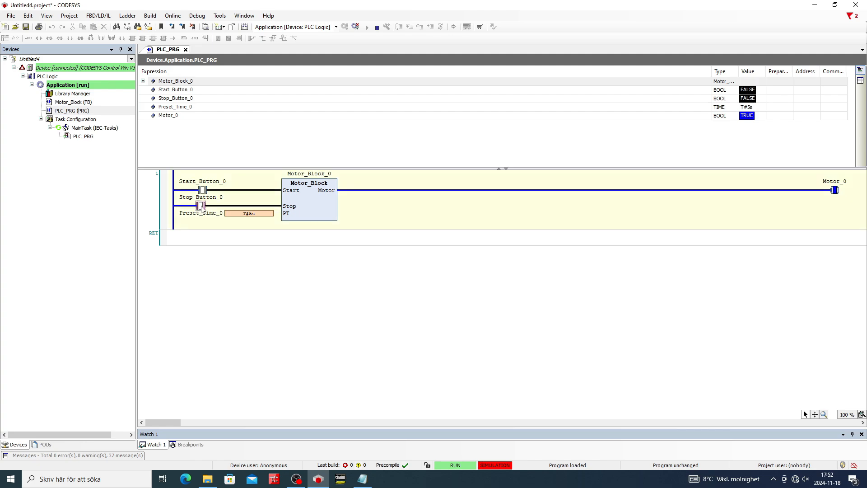
click(201, 206)
text(T#2s)
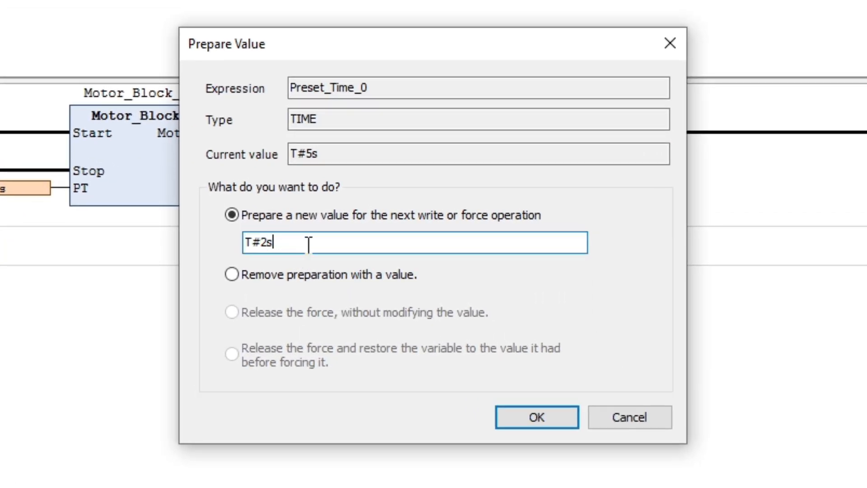
Write T#2s to Preset_Time_0, toggle Start_Button_0 then Stop_Button_0 so Motor_0 drops FALSE
click(536, 416)
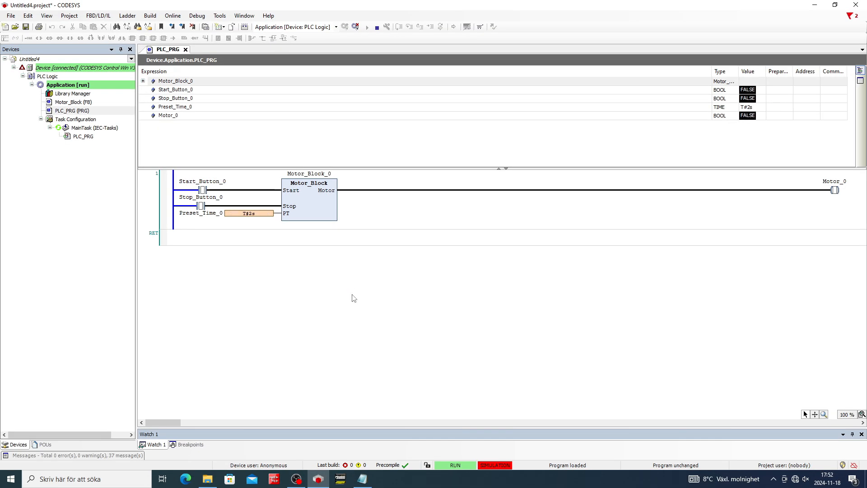
click(203, 190)
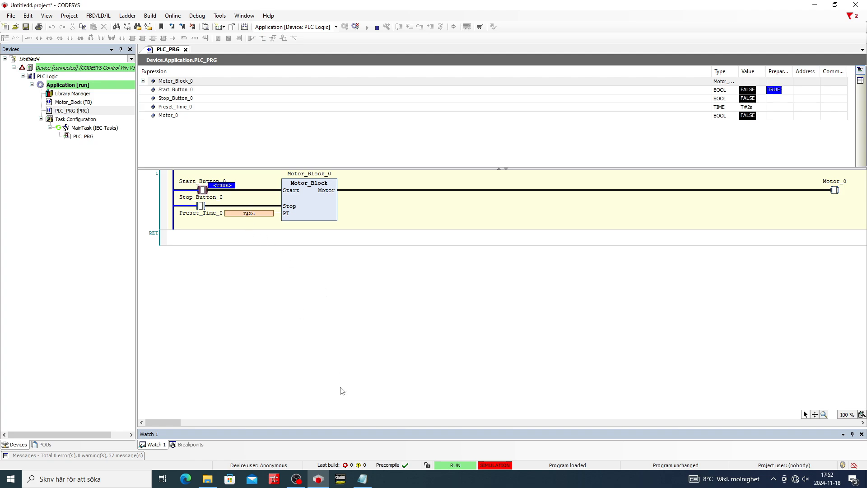
click(202, 190)
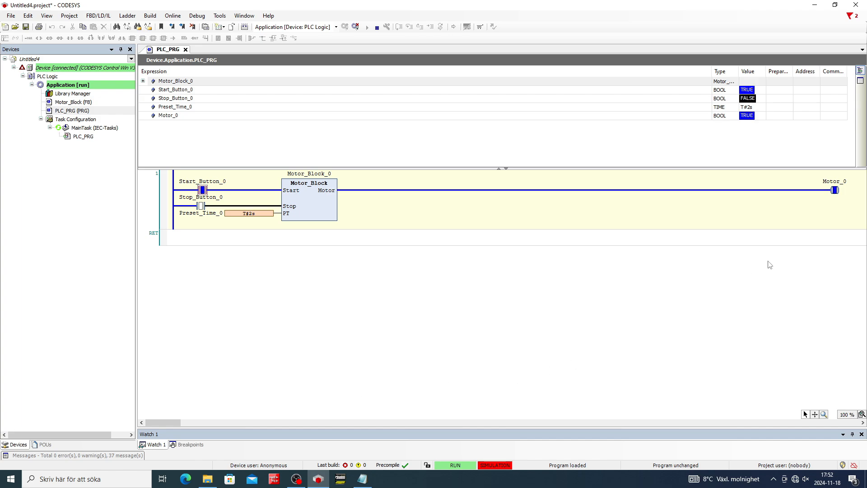
mouse_move(592, 225)
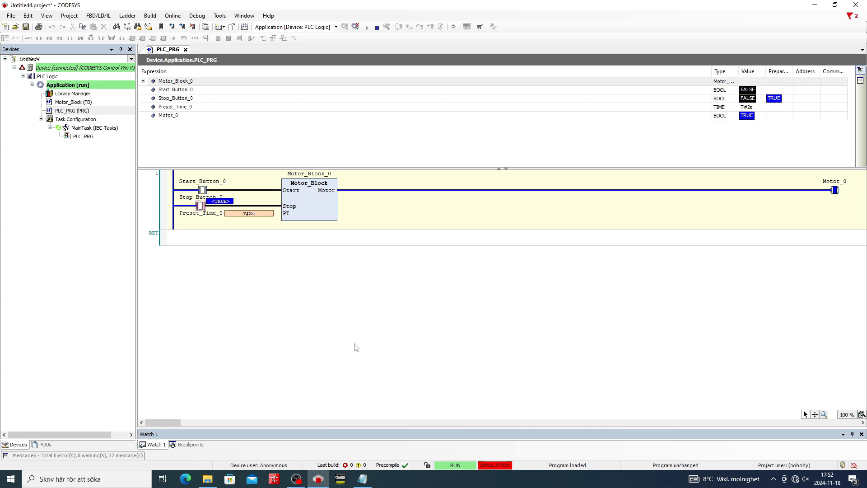
click(202, 206)
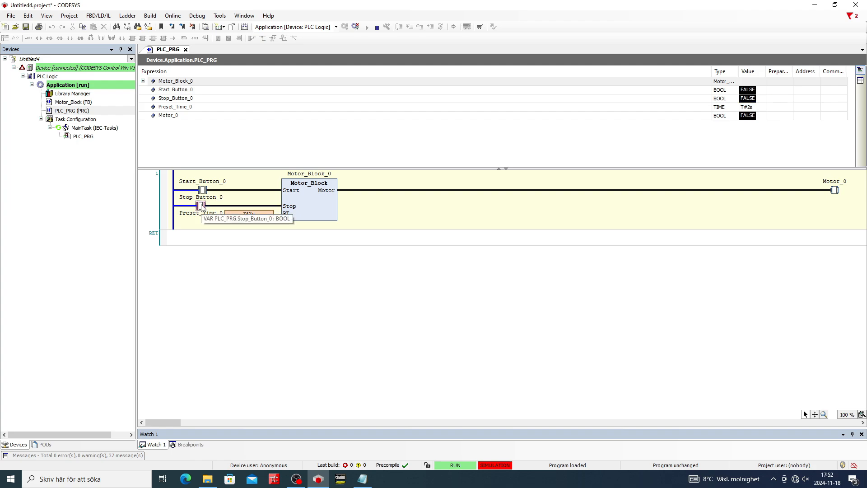
mouse_move(475, 327)
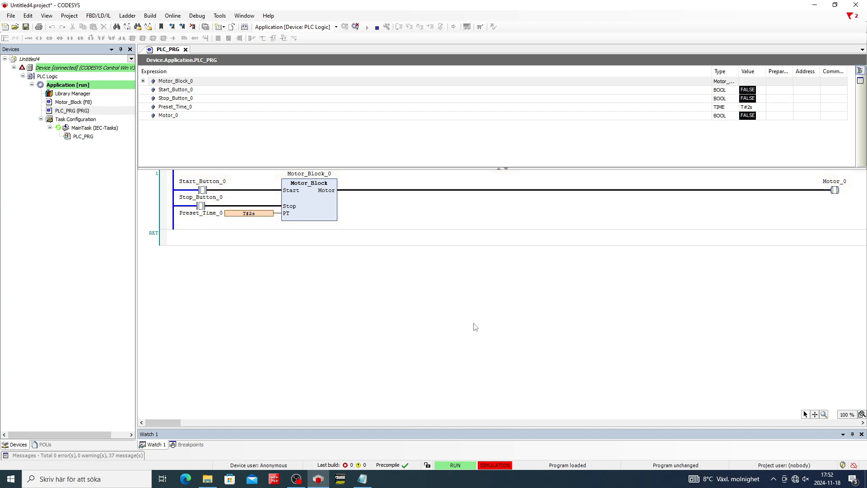